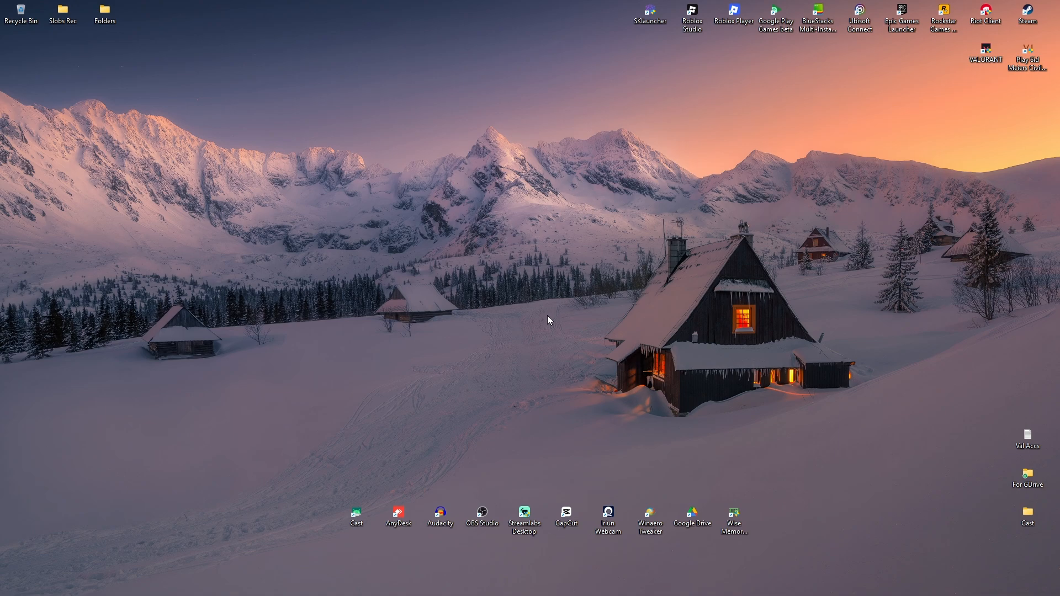
{"action": "mouse_move", "coordinate": [549, 324]}
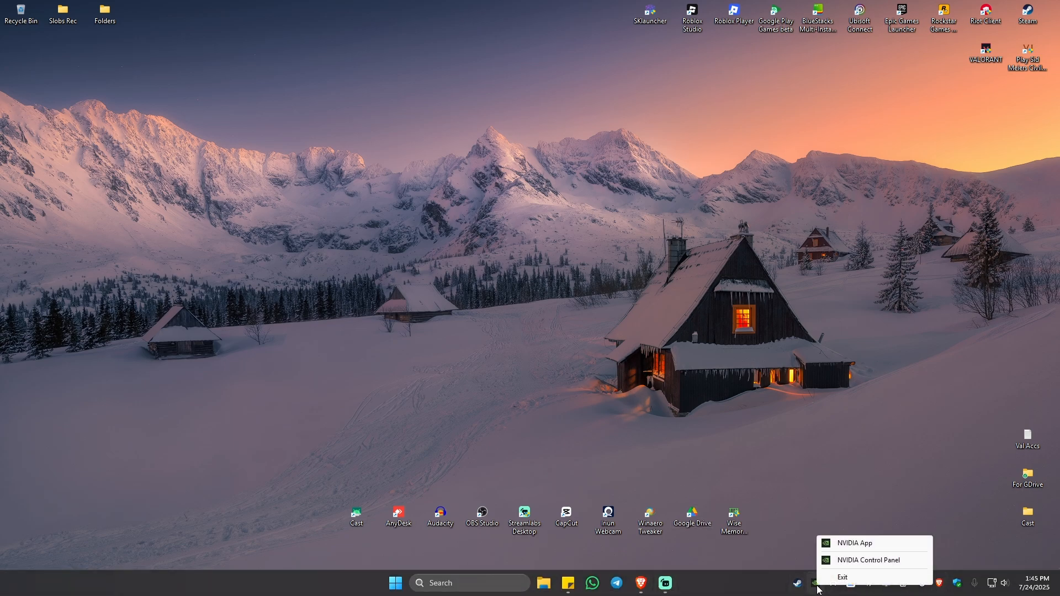
{"action": "mouse_move", "coordinate": [854, 545]}
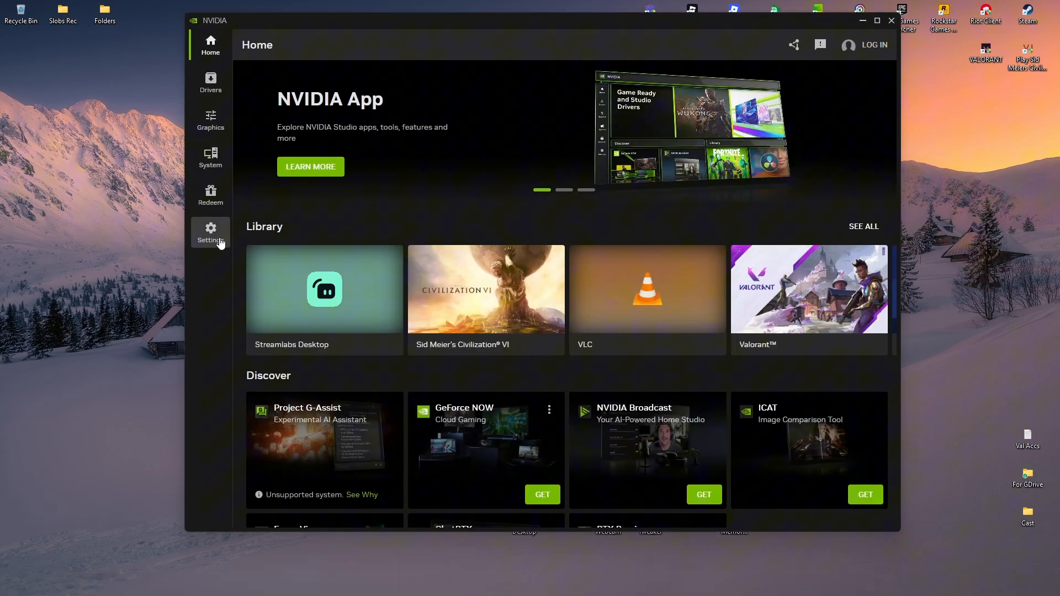
Step: Switch on the NVIDIA overlay under Features in Settings, with Alt+Z as its shortcut
{"action": "left_click", "coordinate": [210, 233]}
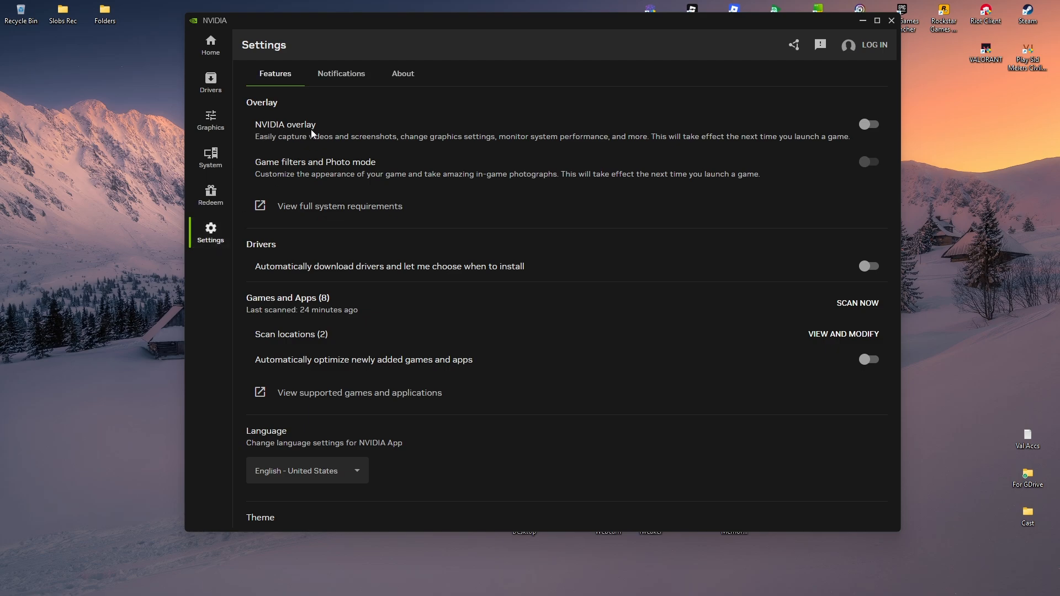
{"action": "left_click", "coordinate": [868, 124]}
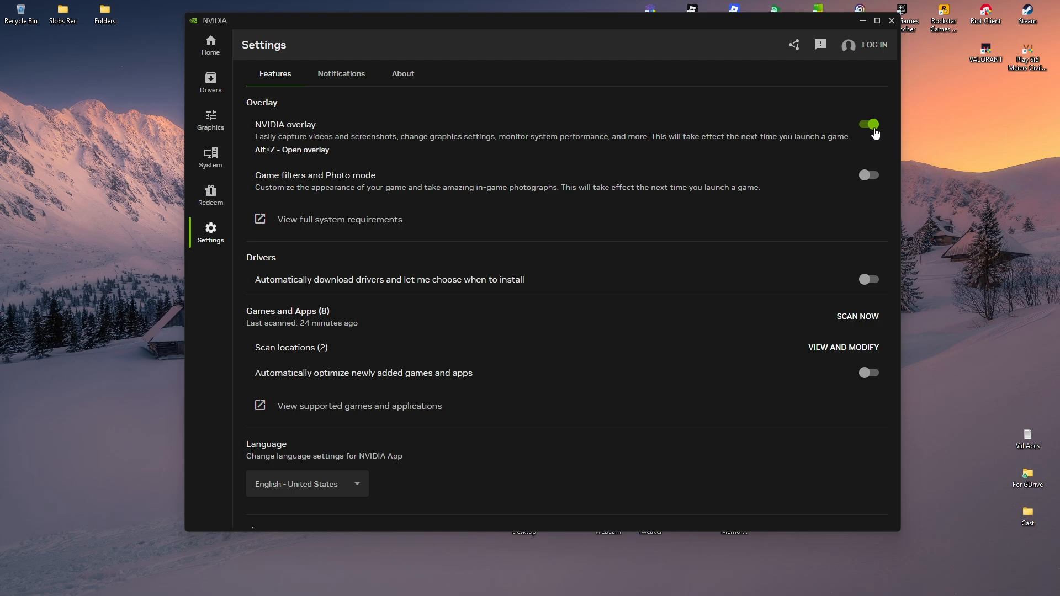
{"action": "mouse_move", "coordinate": [261, 156]}
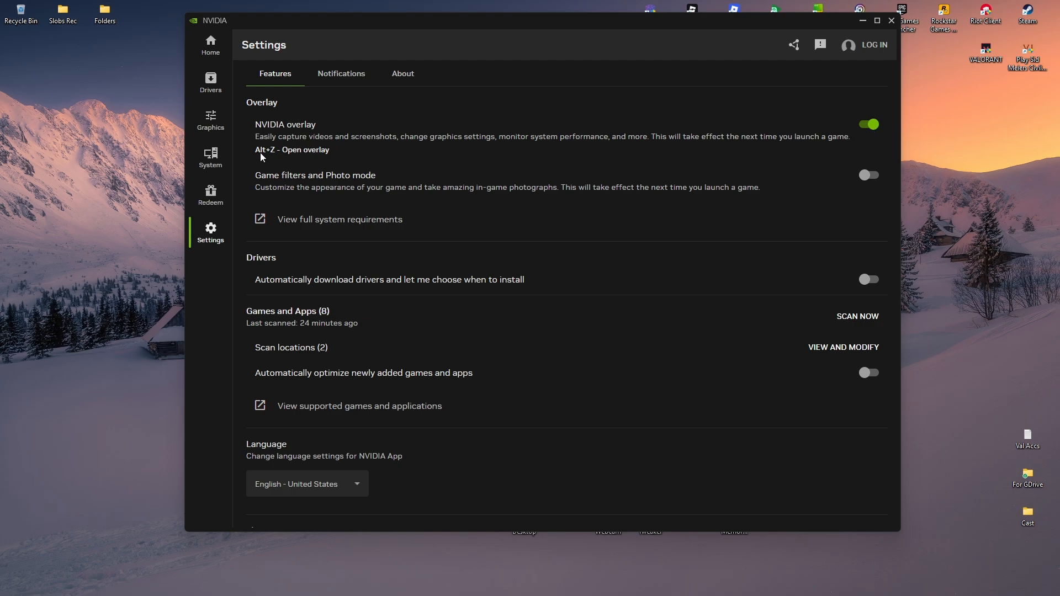
{"action": "mouse_move", "coordinate": [313, 159]}
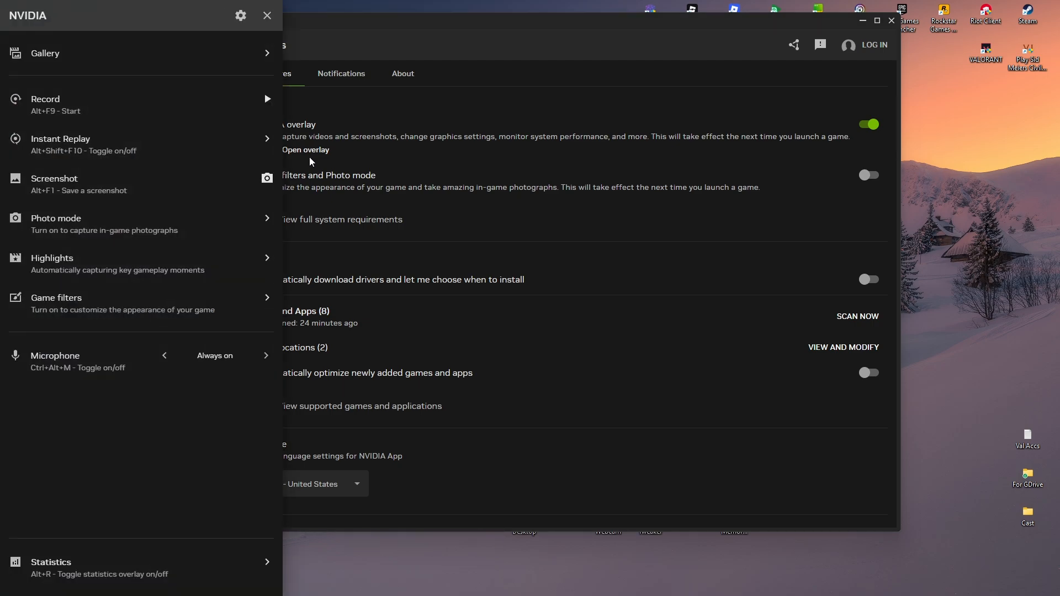
{"action": "mouse_move", "coordinate": [317, 175]}
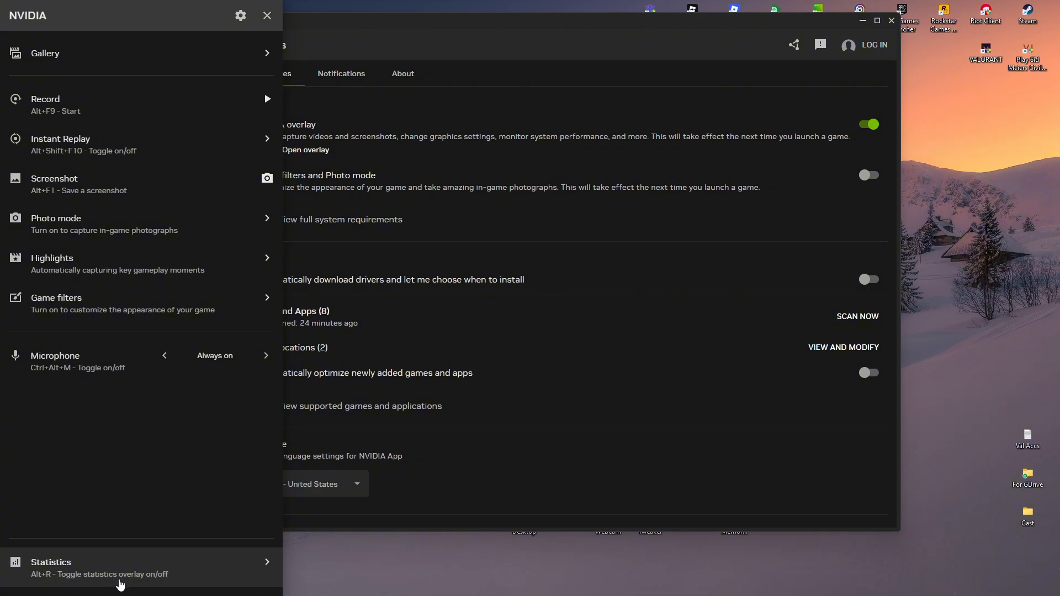
{"action": "mouse_move", "coordinate": [156, 583]}
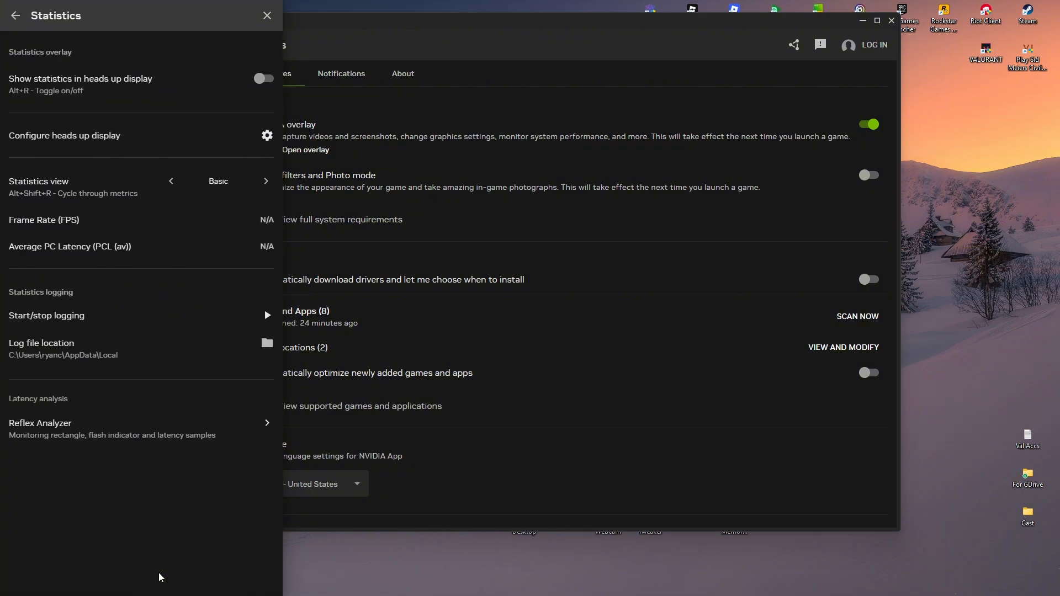
{"action": "mouse_move", "coordinate": [67, 99]}
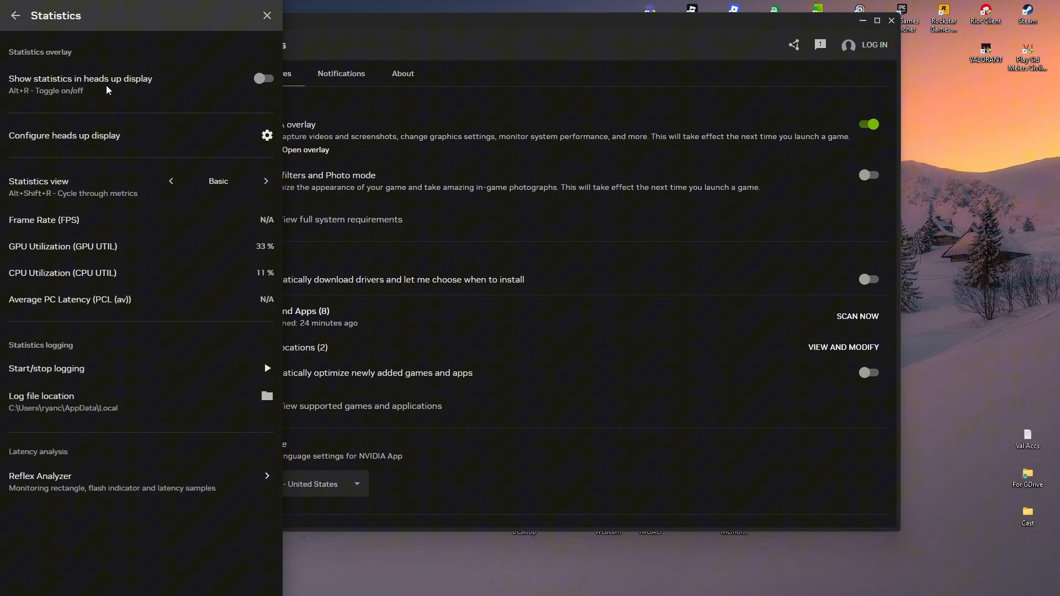
{"action": "mouse_move", "coordinate": [228, 95]}
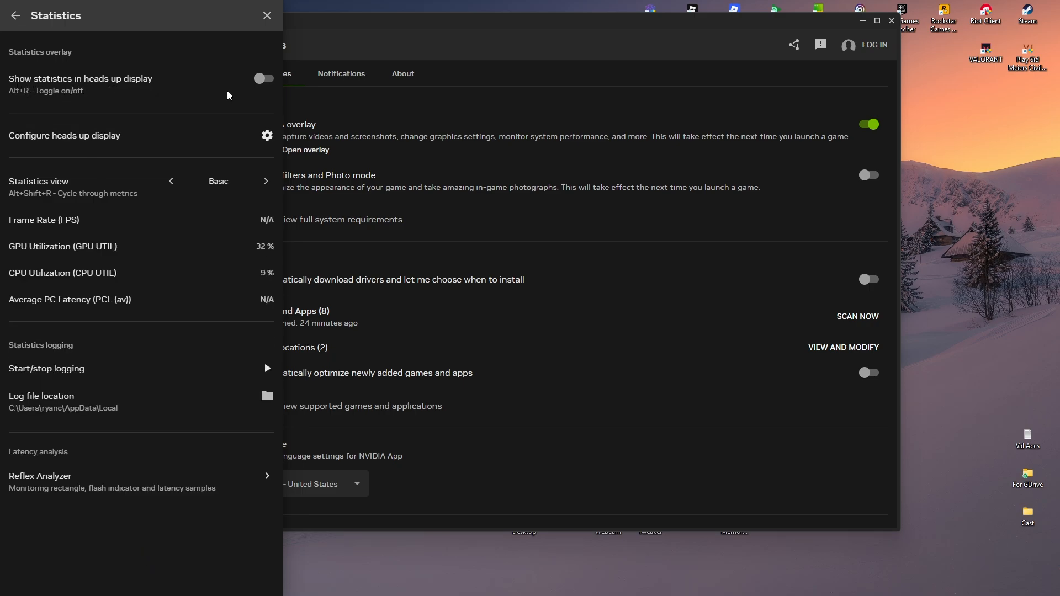
Step: Enable 'Show statistics in heads up display' and set the statistics view to Custom
{"action": "left_click", "coordinate": [263, 79]}
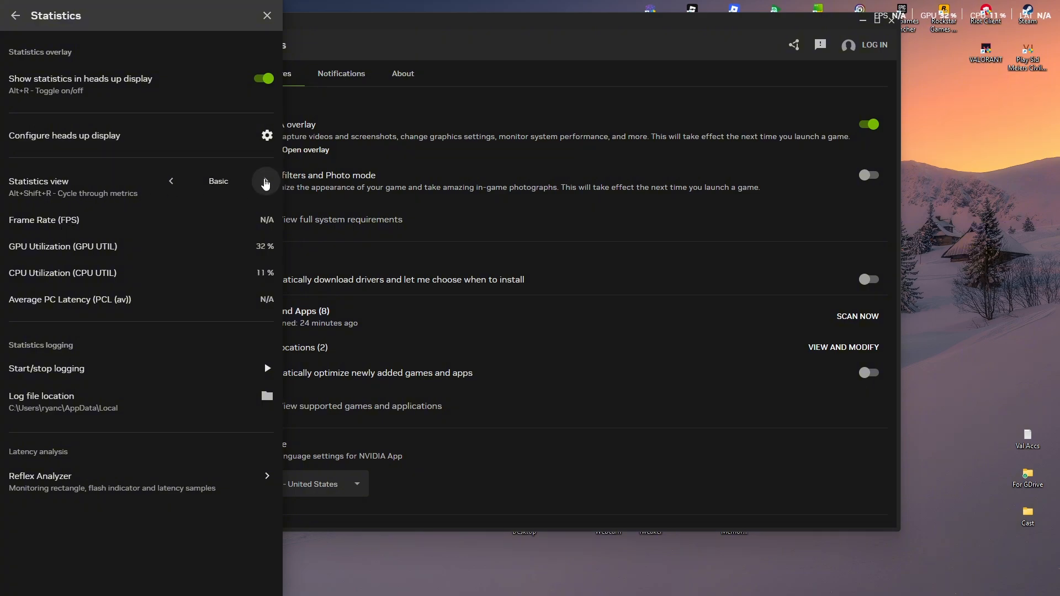
{"action": "left_click", "coordinate": [266, 181]}
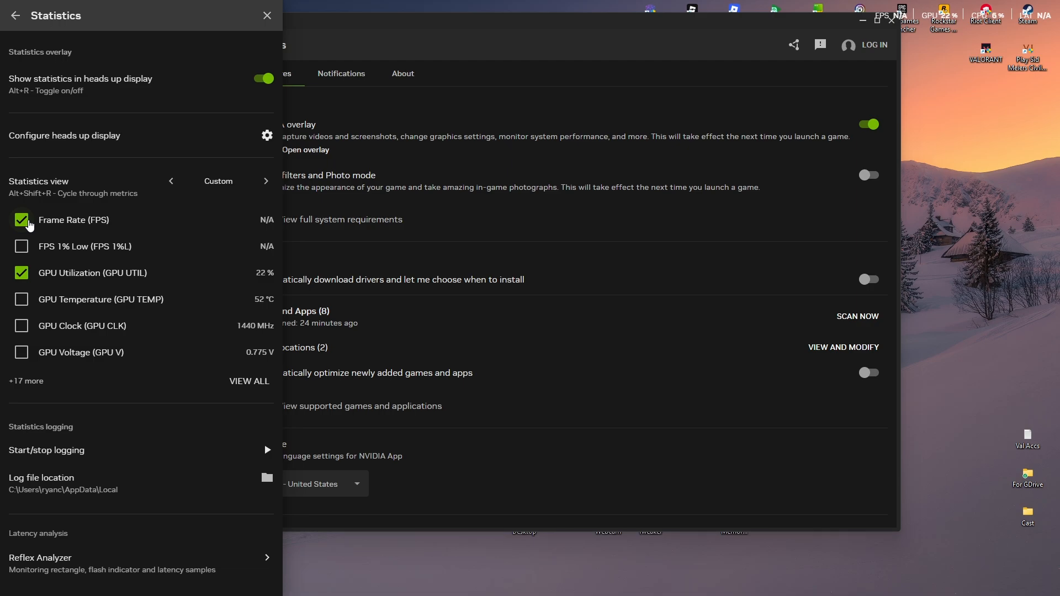
{"action": "mouse_move", "coordinate": [49, 255]}
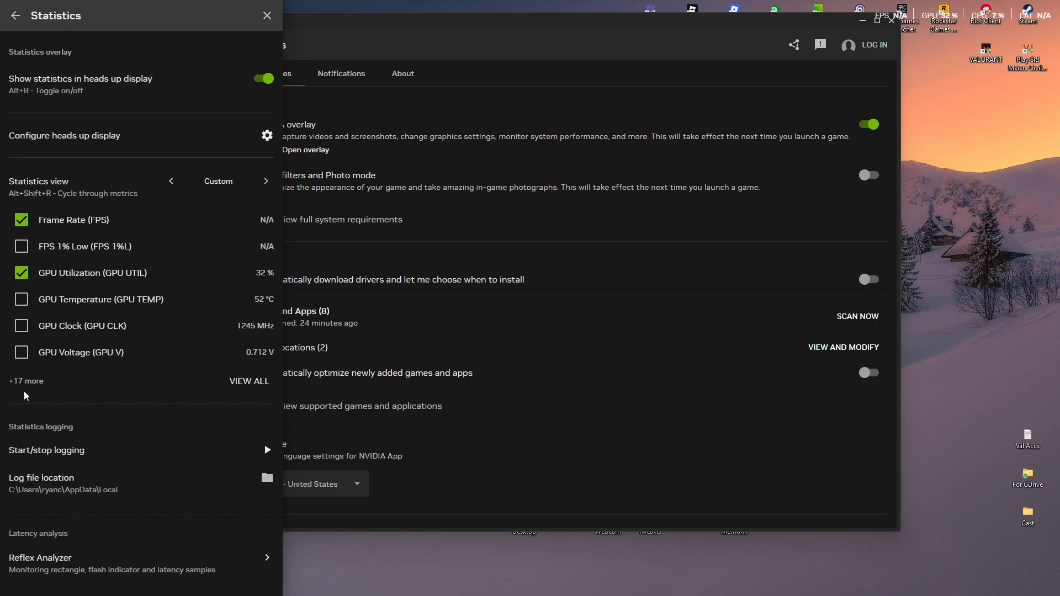
Step: Show the complete metric list grouped by FPS, GPU, CPU and latency via VIEW ALL
{"action": "left_click", "coordinate": [248, 381]}
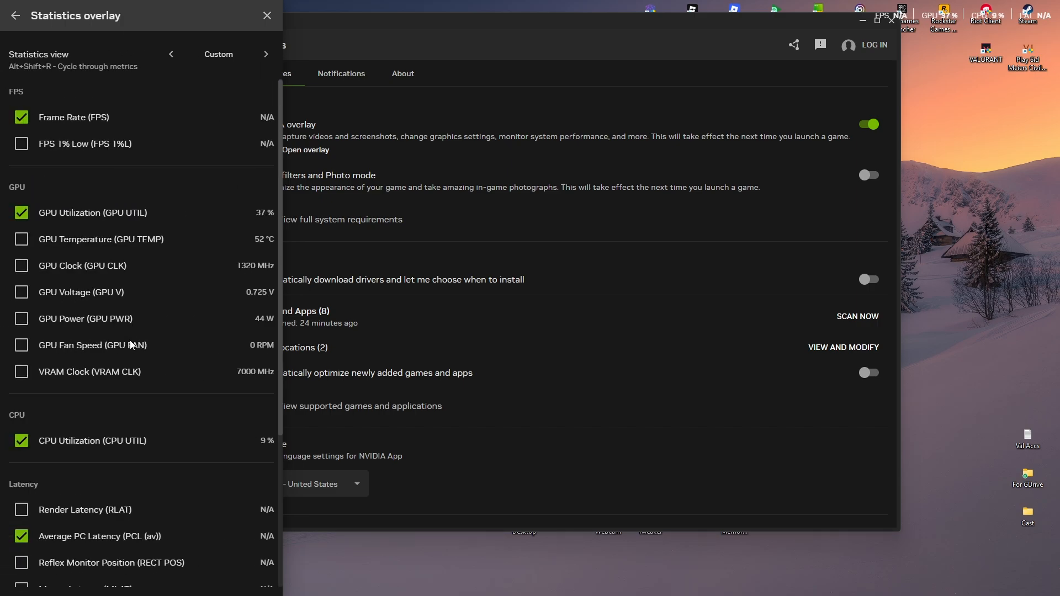
Step: Review the metrics list and close the overlay panel, leaving the FPS/GPU/CPU readout on screen
{"action": "scroll", "scroll_direction": "down", "scroll_amount": 3}
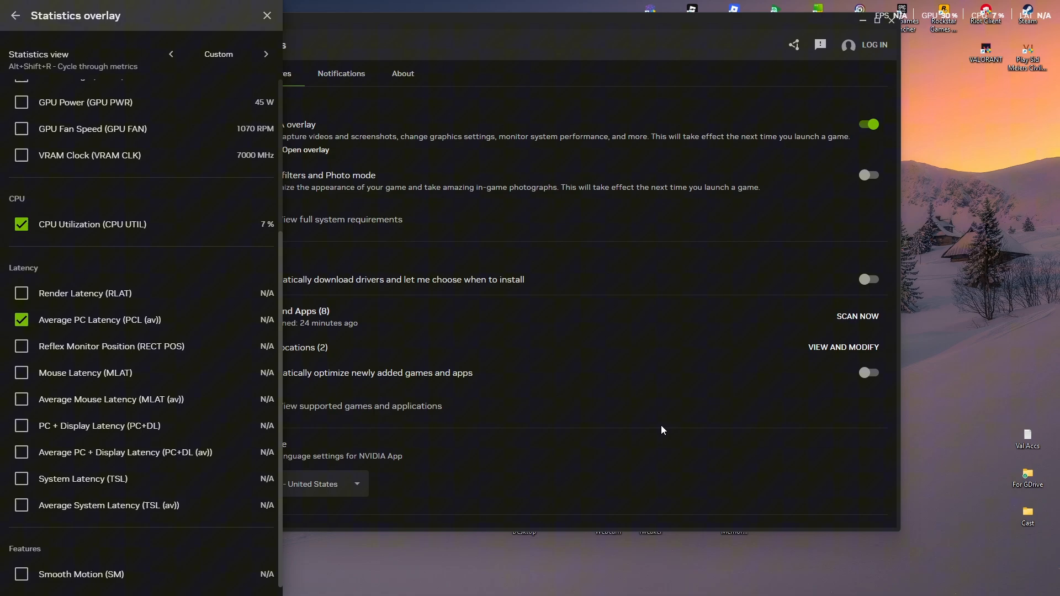
{"action": "mouse_move", "coordinate": [344, 412]}
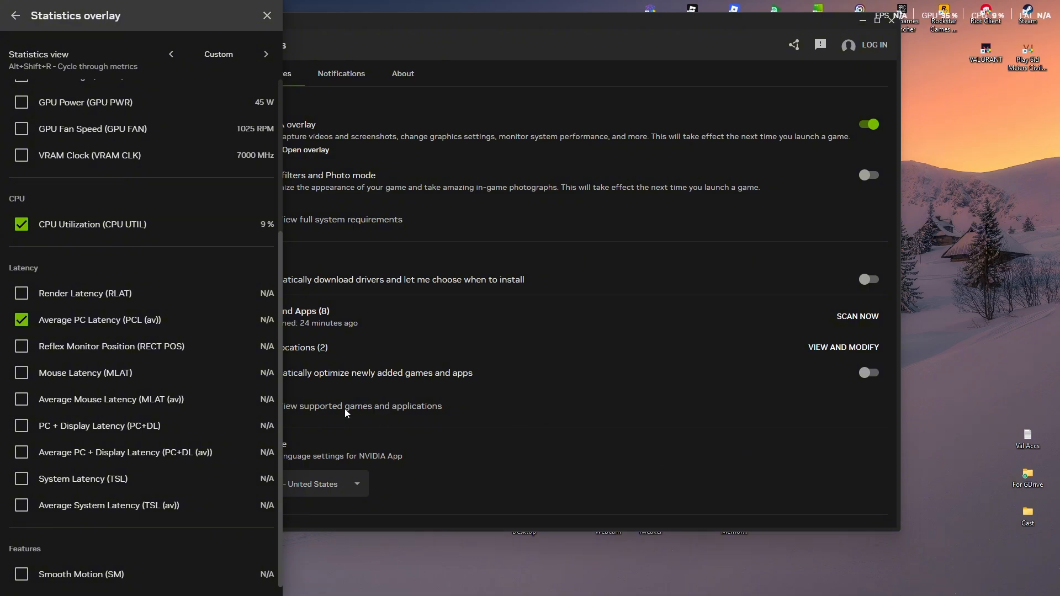
{"action": "scroll", "scroll_direction": "up", "scroll_amount": 3}
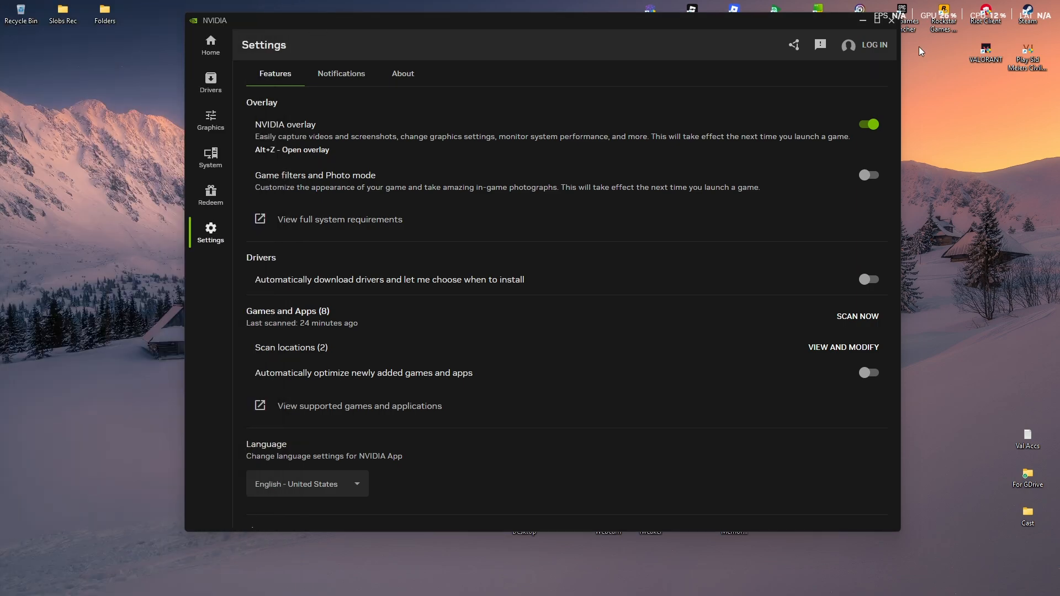
{"action": "left_click", "coordinate": [892, 20]}
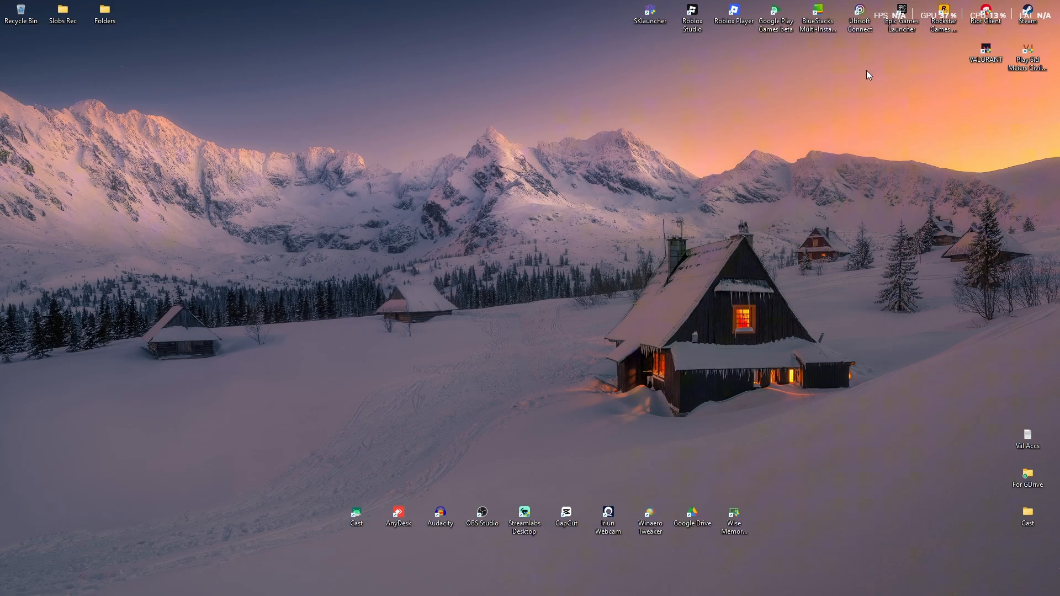
{"action": "mouse_move", "coordinate": [1025, 79]}
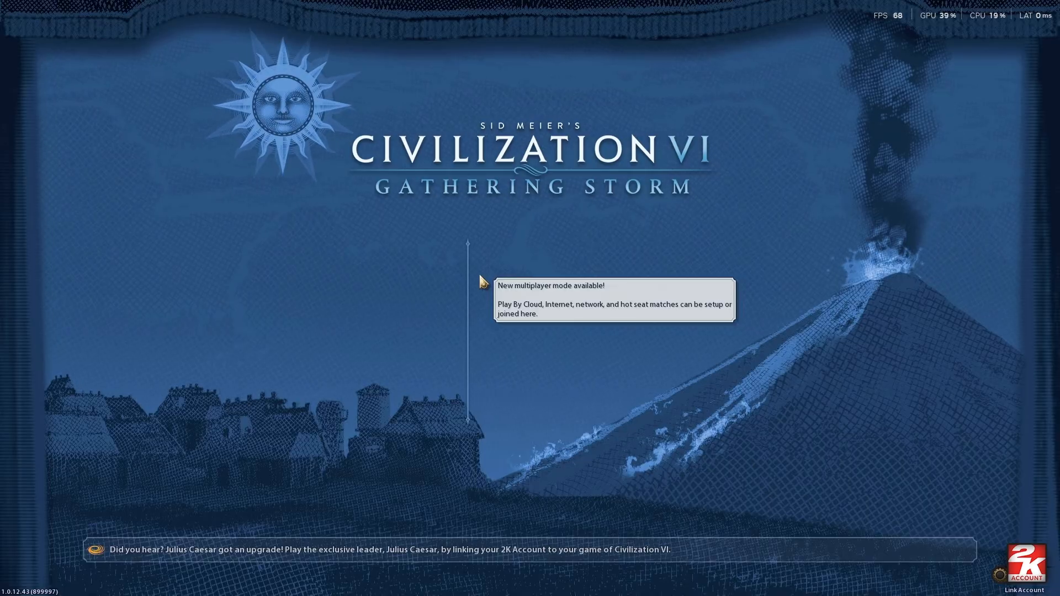
Step: Bring up the NVIDIA overlay over Civilization VI's main menu with Alt+Z
{"action": "key", "text": "alt+z"}
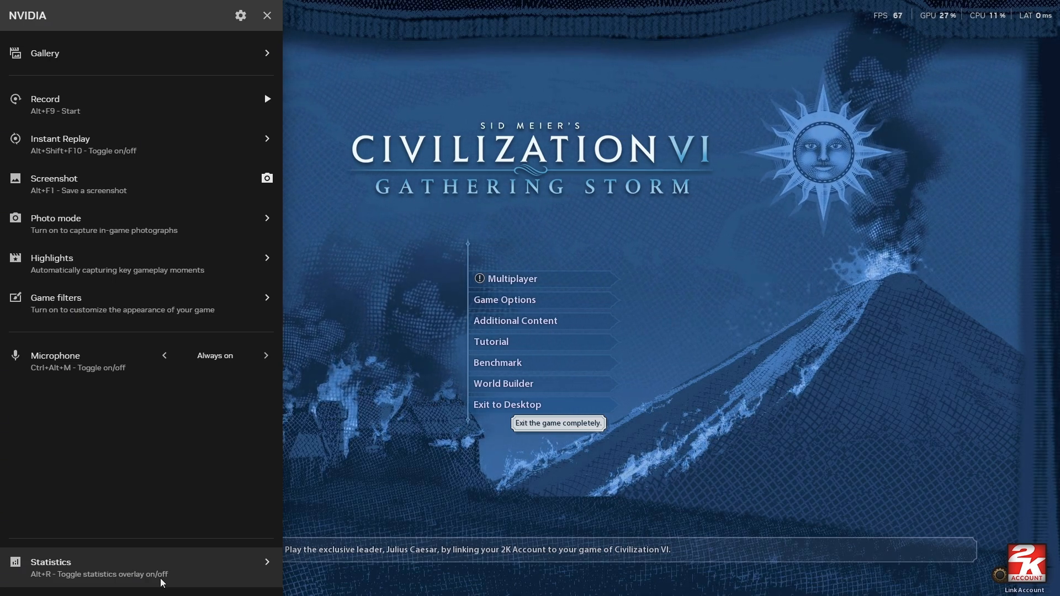
Step: Reach the heads-up display configuration from the overlay's Statistics section
{"action": "left_click", "coordinate": [51, 567]}
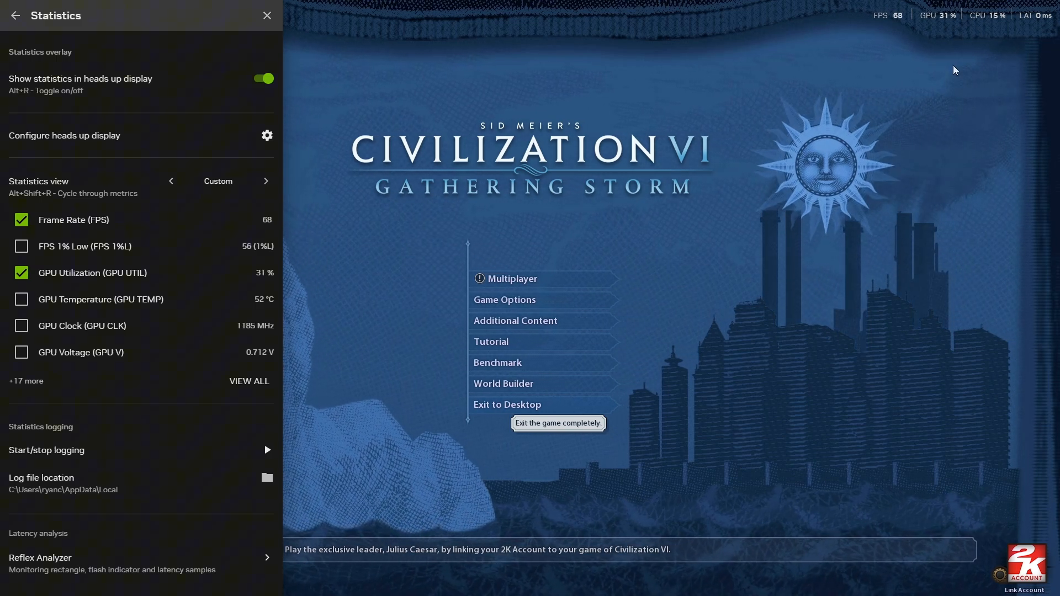
{"action": "mouse_move", "coordinate": [892, 29]}
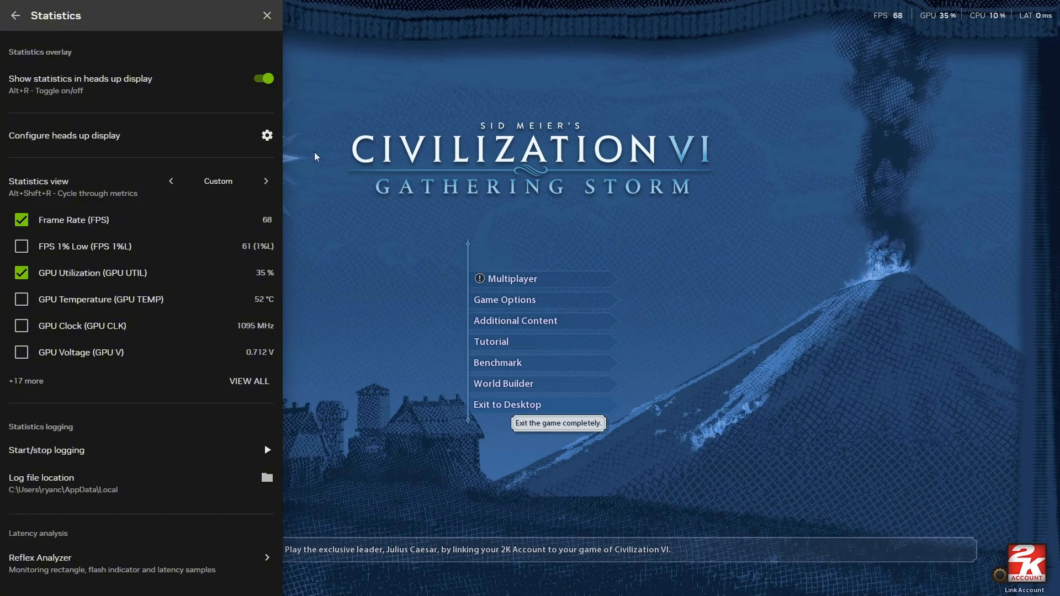
{"action": "left_click", "coordinate": [266, 134]}
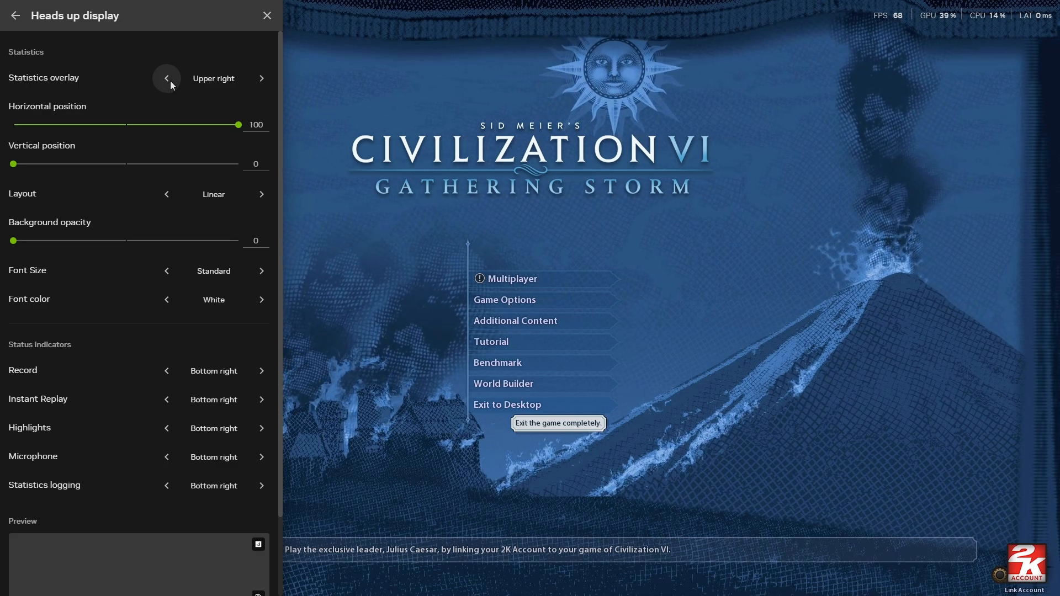
Step: Change the statistics overlay position from Upper right to Upper left and show the Preview section
{"action": "left_click", "coordinate": [167, 78]}
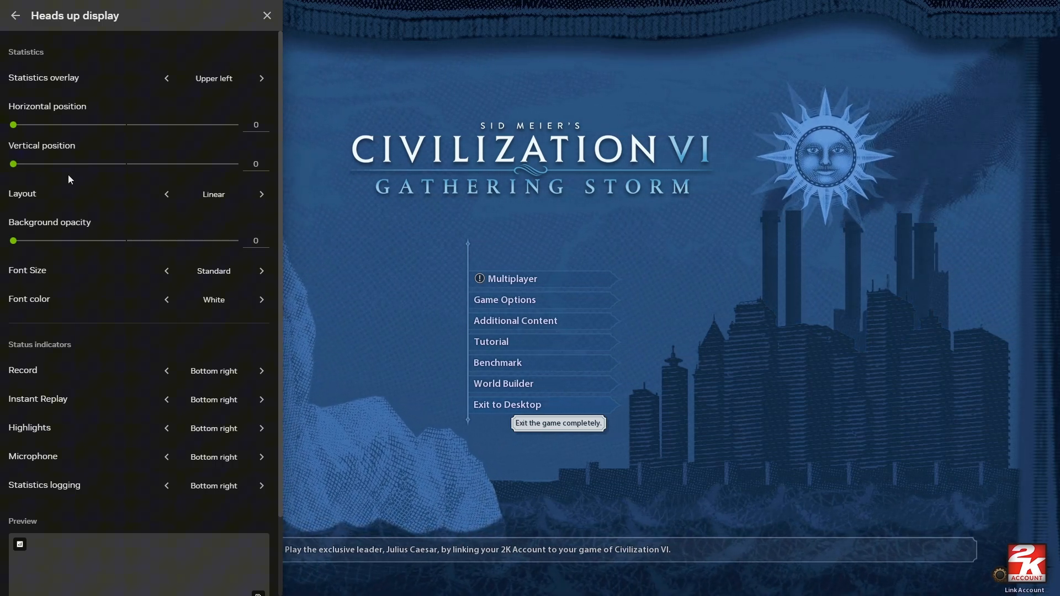
{"action": "mouse_move", "coordinate": [147, 193]}
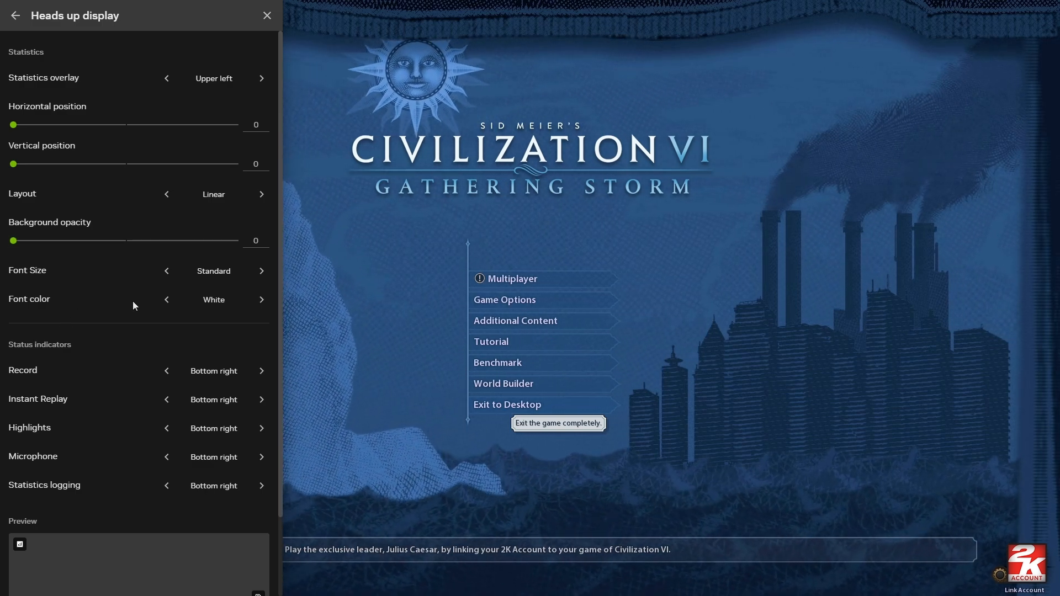
{"action": "scroll", "scroll_direction": "down", "scroll_amount": 3}
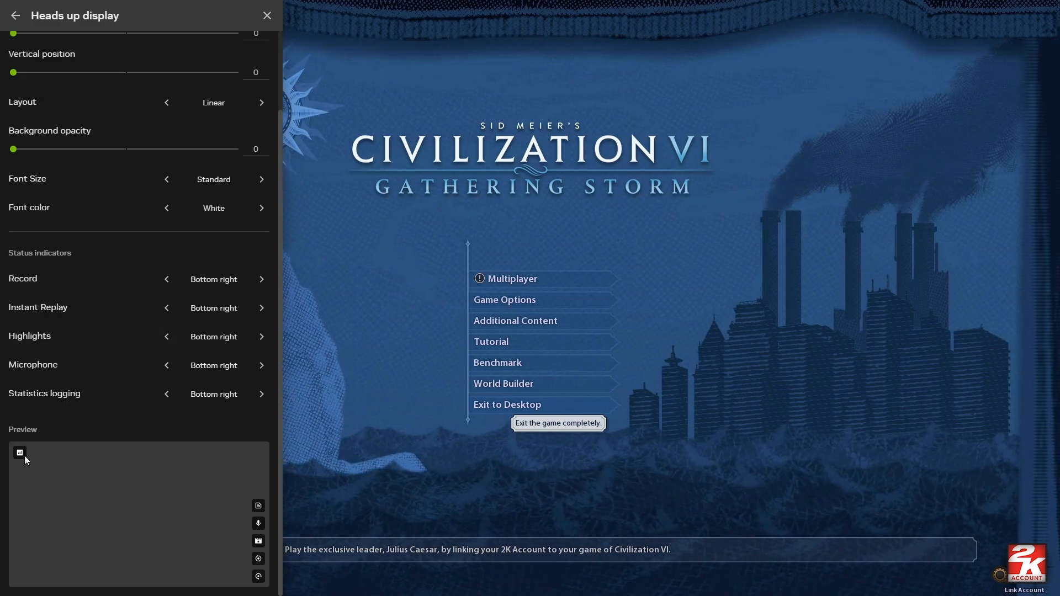